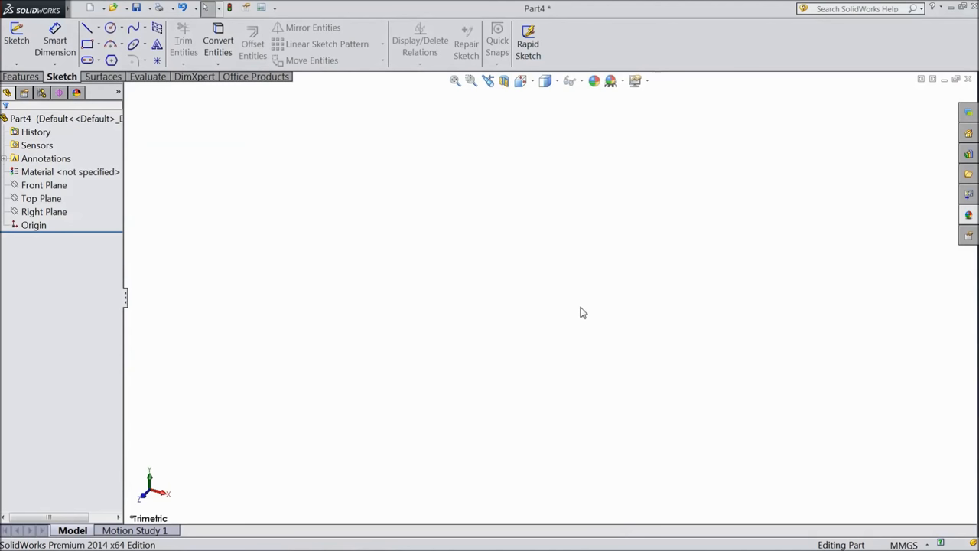
pyautogui.moveTo(460, 351)
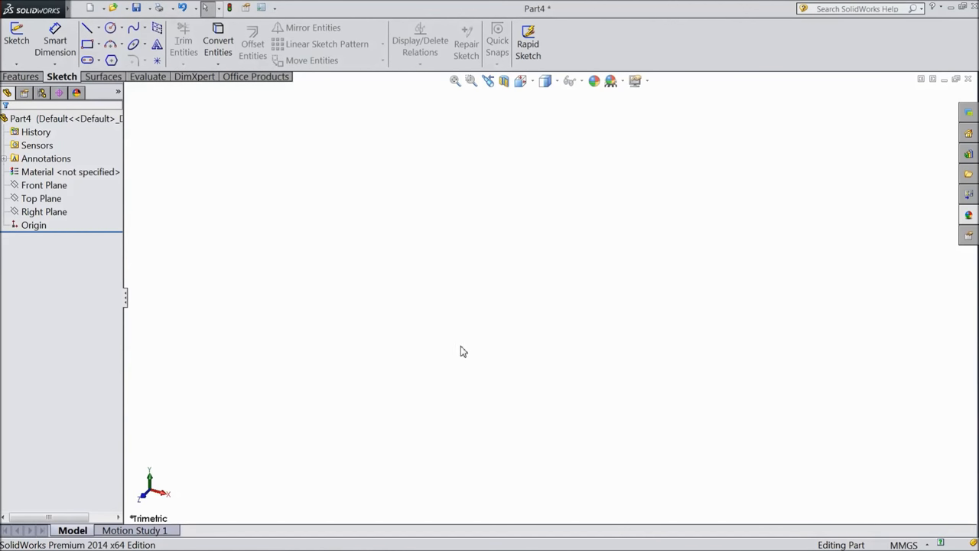
pyautogui.moveTo(426, 348)
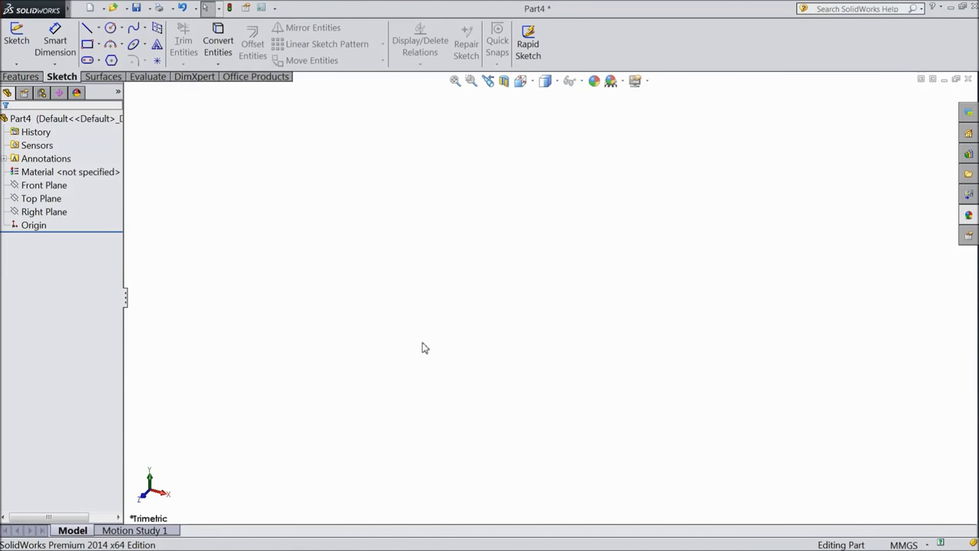
pyautogui.moveTo(226, 275)
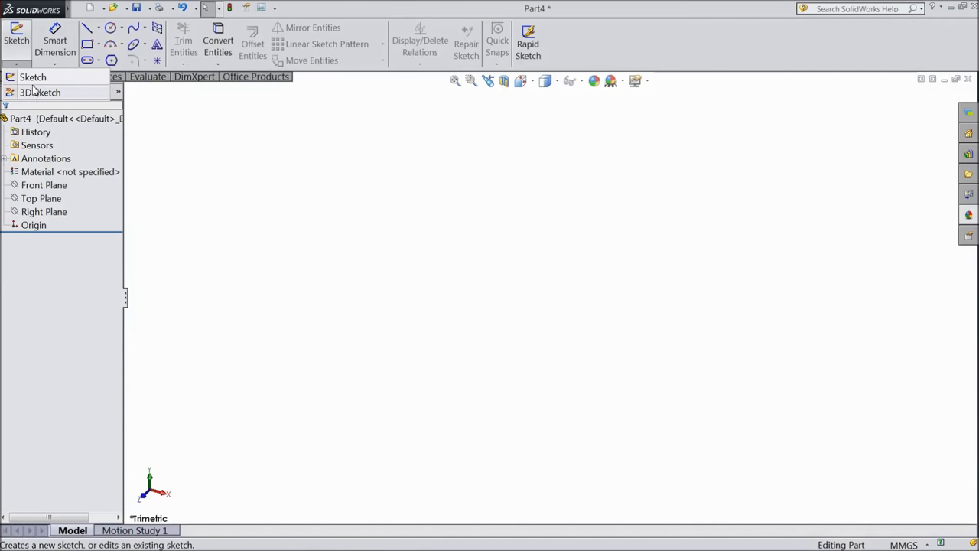
# Step: In a new 3D sketch, draw connected straight line segments running from the origin
pyautogui.click(62, 76)
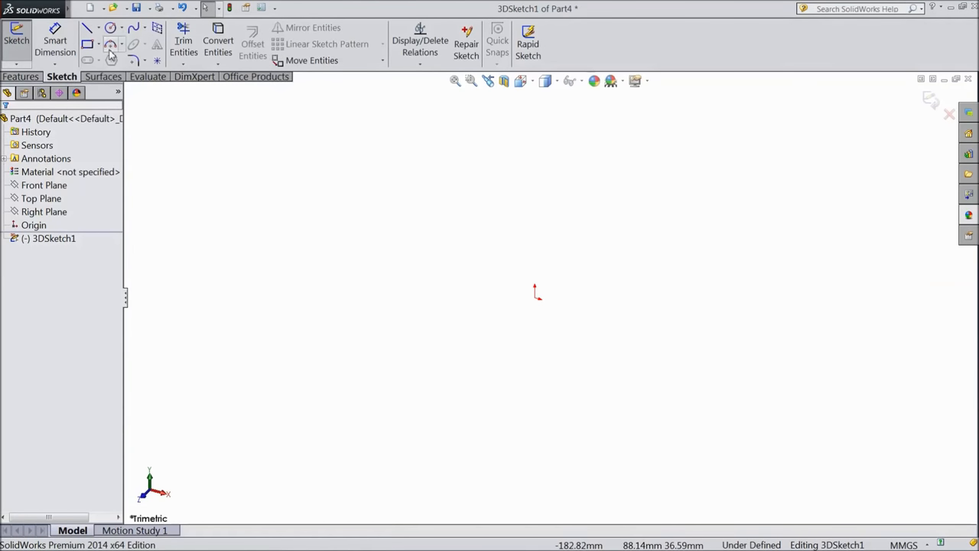
pyautogui.click(87, 28)
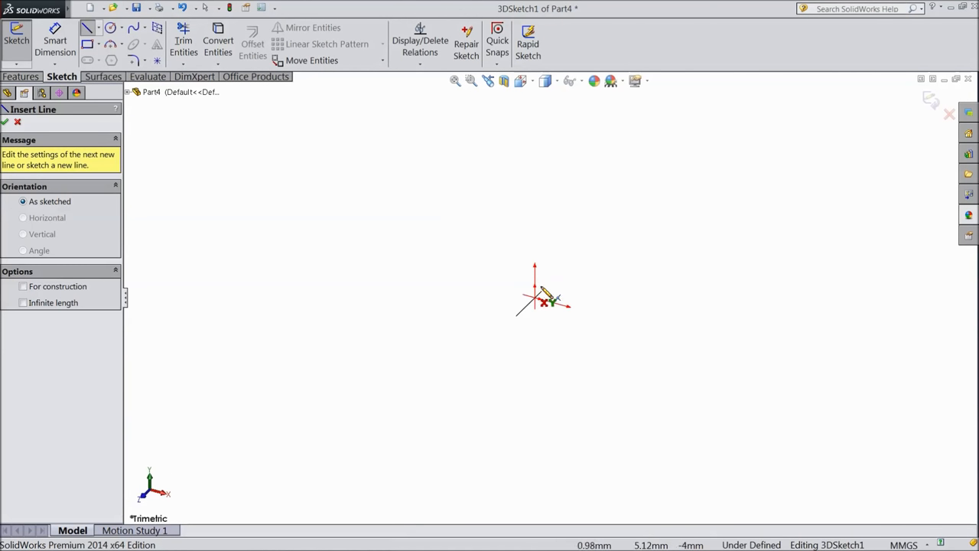
pyautogui.moveTo(544, 306)
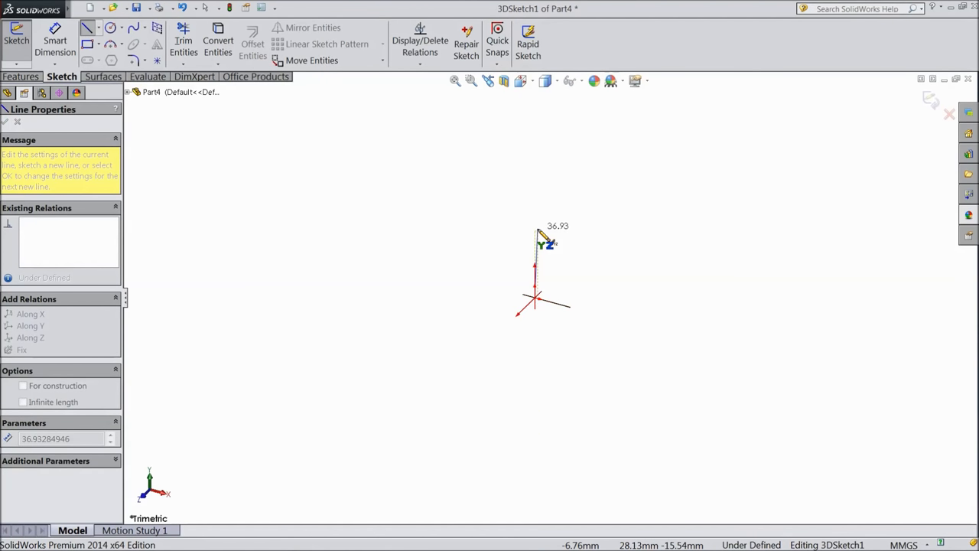
pyautogui.moveTo(536, 234); pyautogui.dragTo(600, 241)
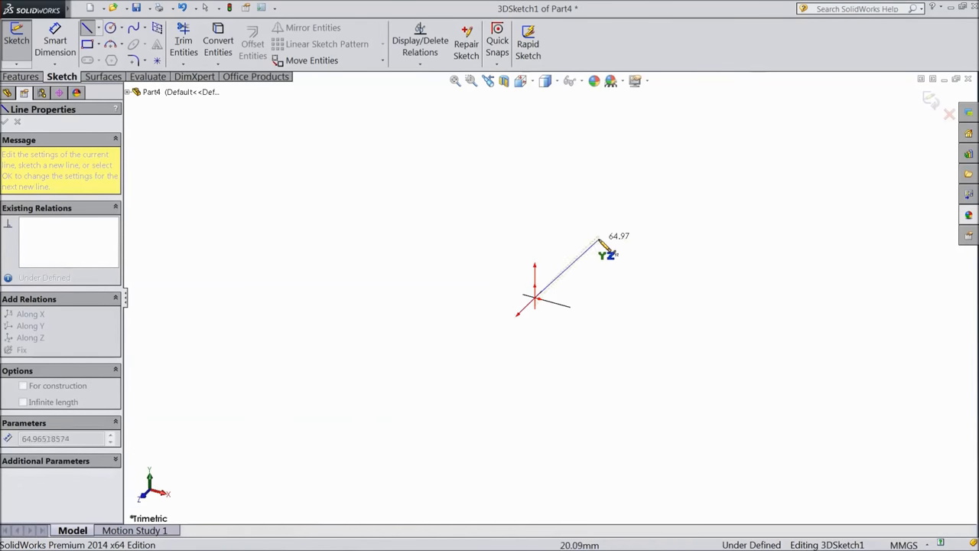
pyautogui.moveTo(601, 244); pyautogui.dragTo(639, 204)
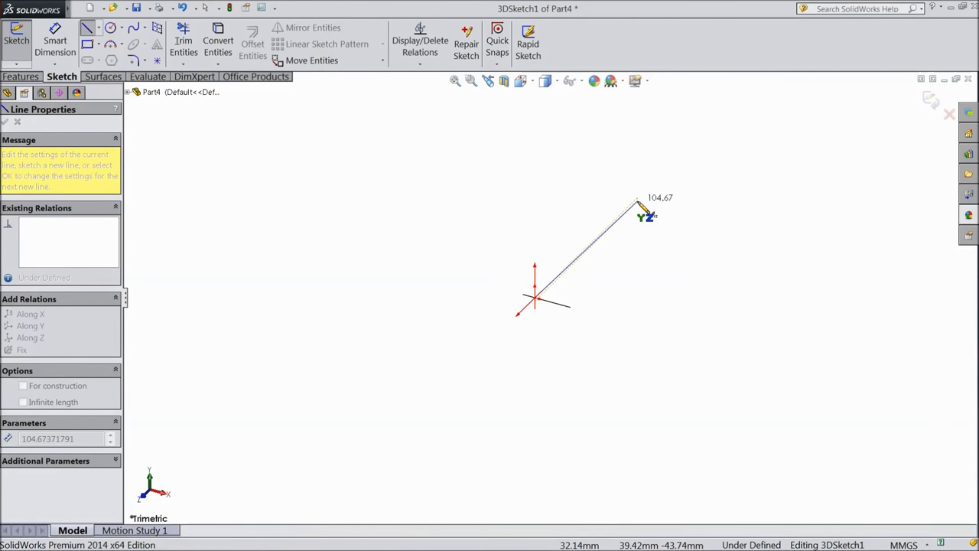
pyautogui.click(23, 350)
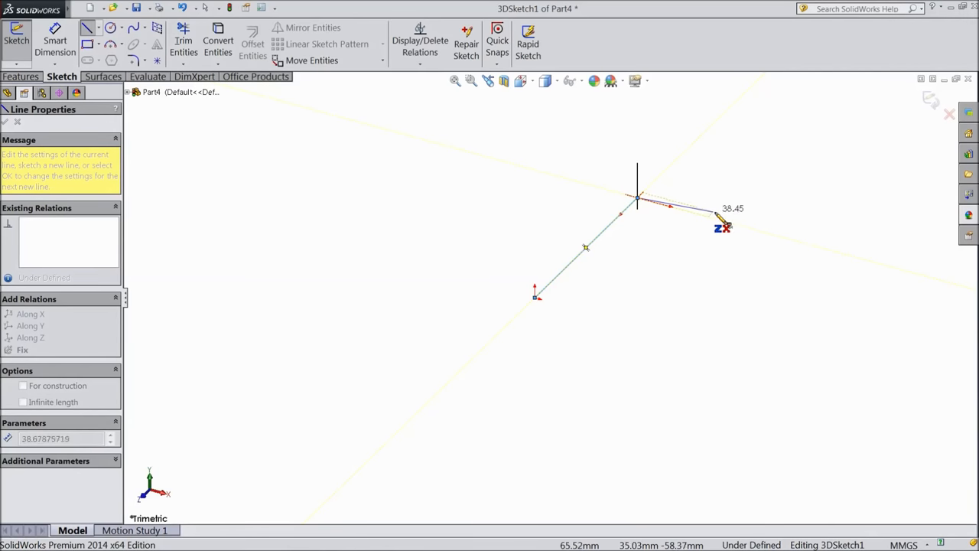
pyautogui.moveTo(723, 226); pyautogui.dragTo(799, 252)
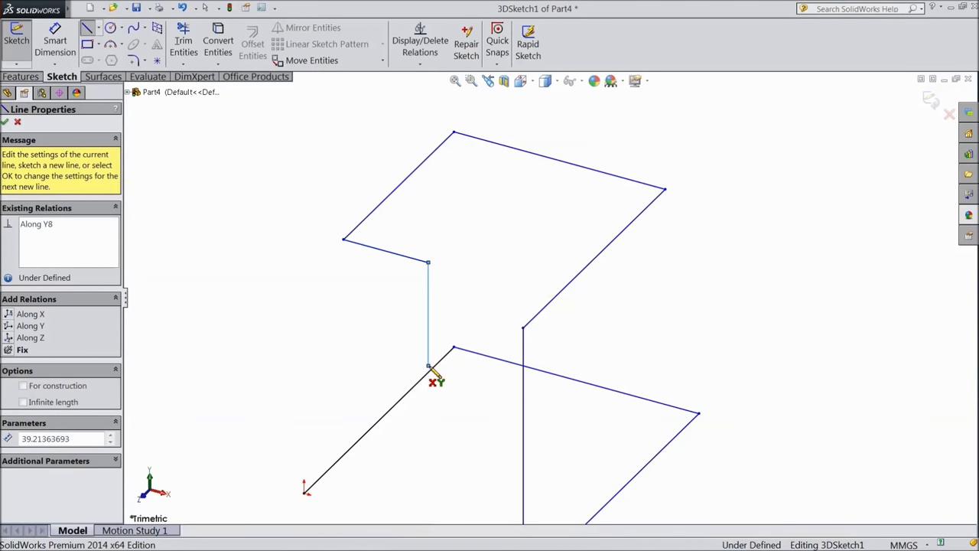
pyautogui.rightClick(432, 375)
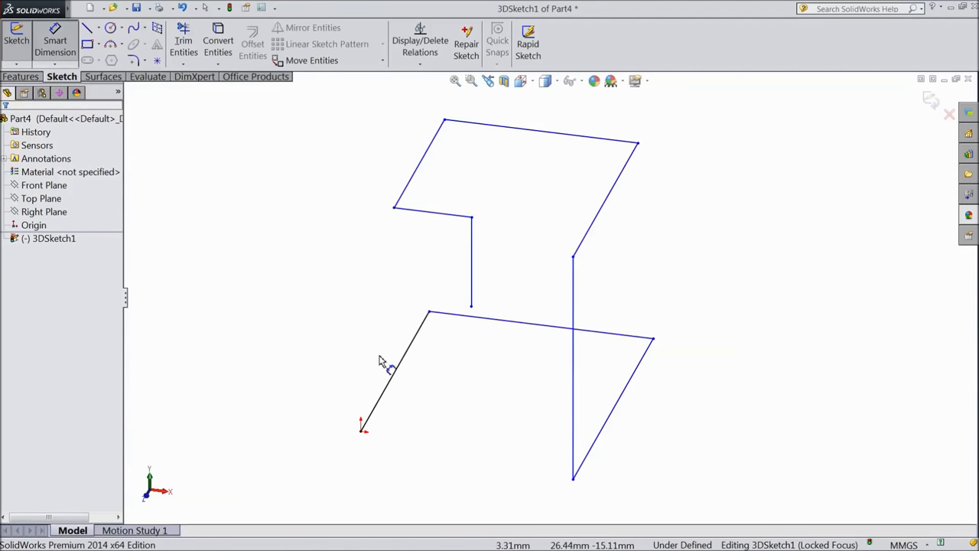
# Step: Dimension the path's lines with lengths 100, 100, 90 and 50 mm
pyautogui.click(397, 367)
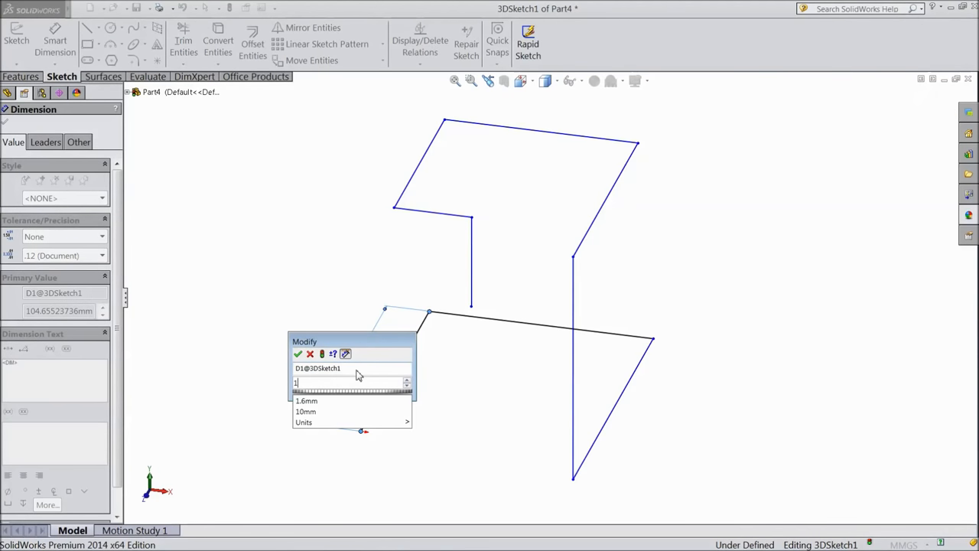
pyautogui.write('100')
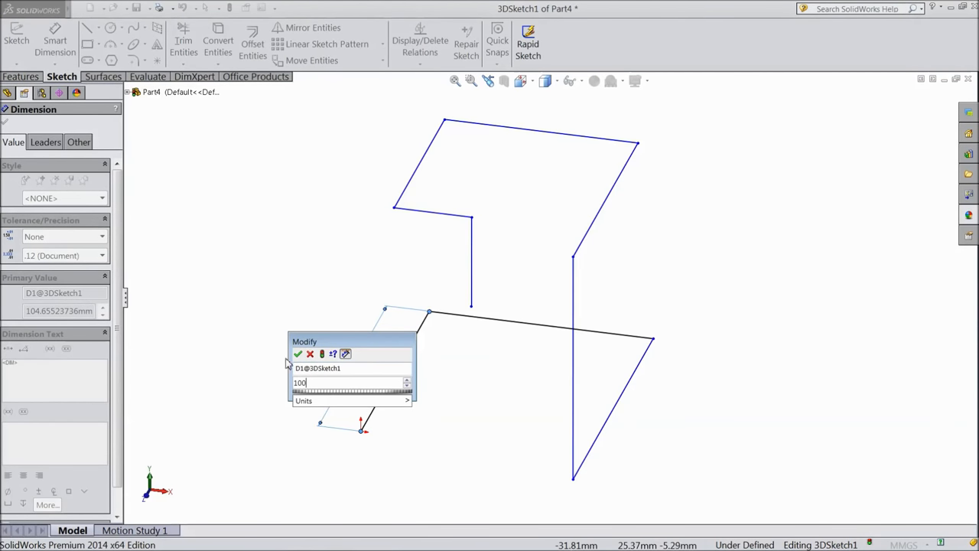
pyautogui.click(298, 353)
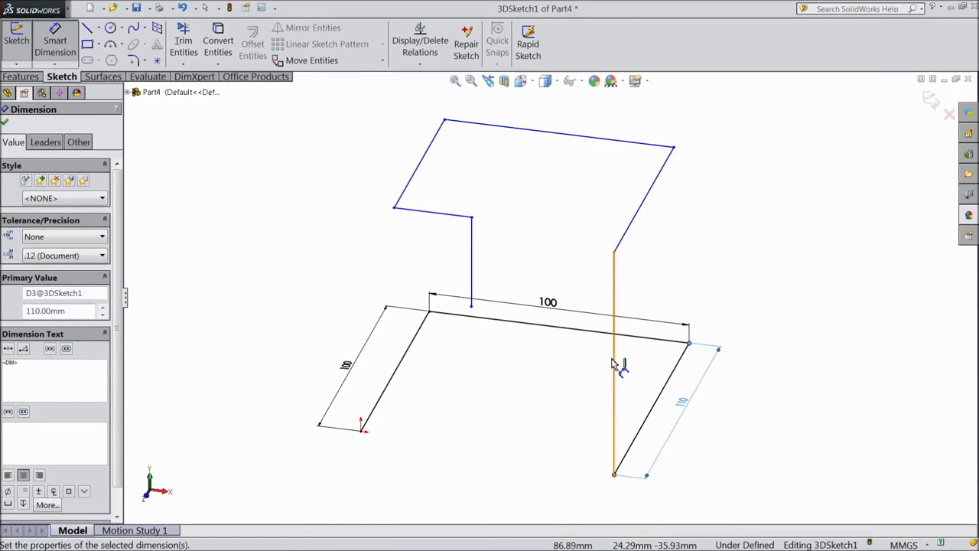
pyautogui.click(613, 359)
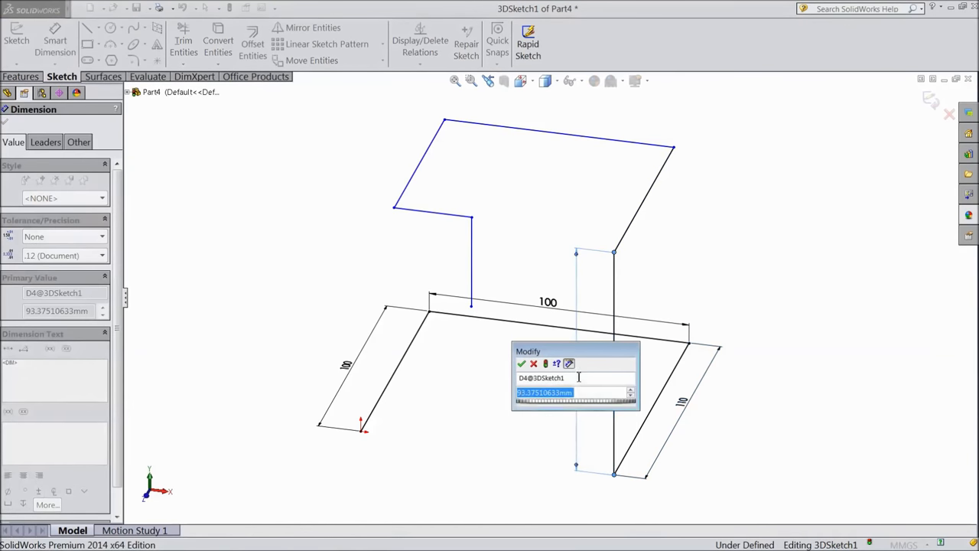
pyautogui.write('100')
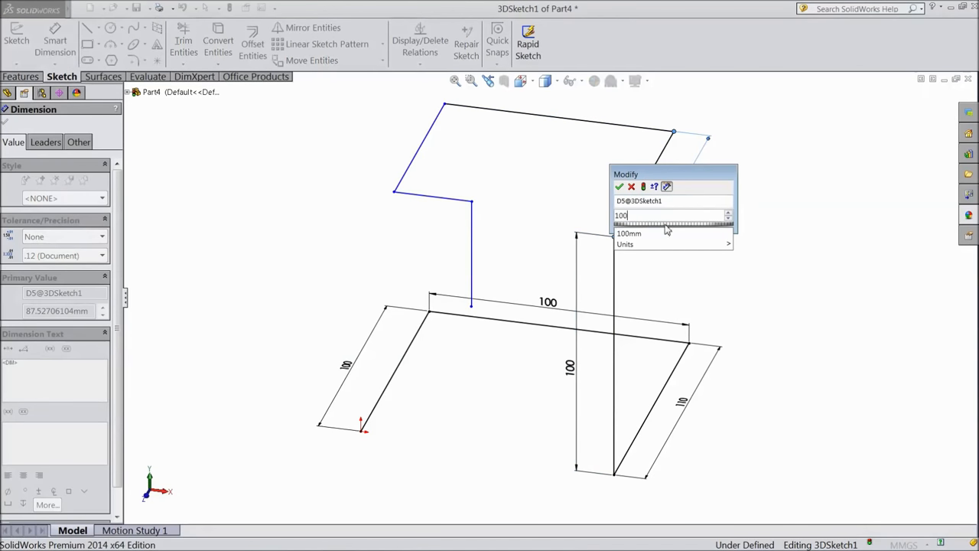
pyautogui.click(620, 186)
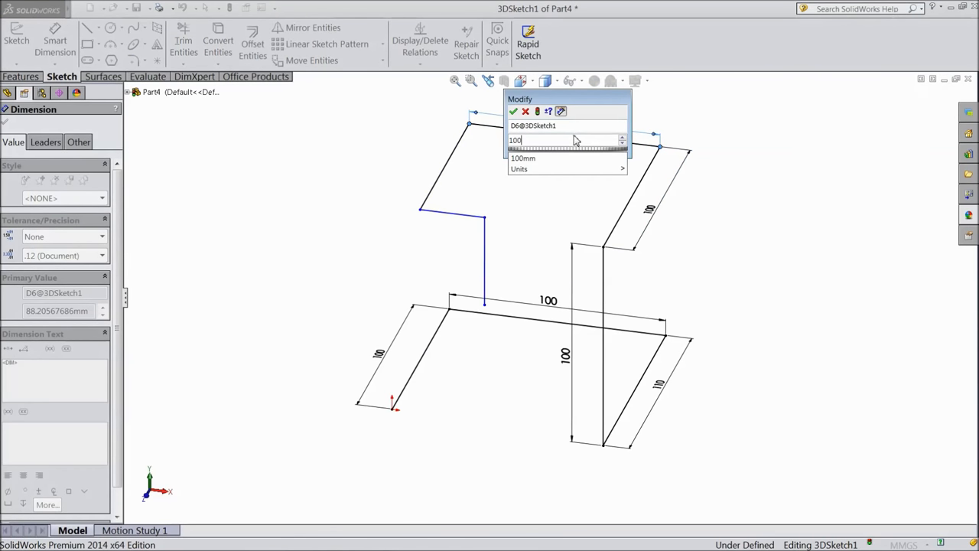
pyautogui.click(514, 111)
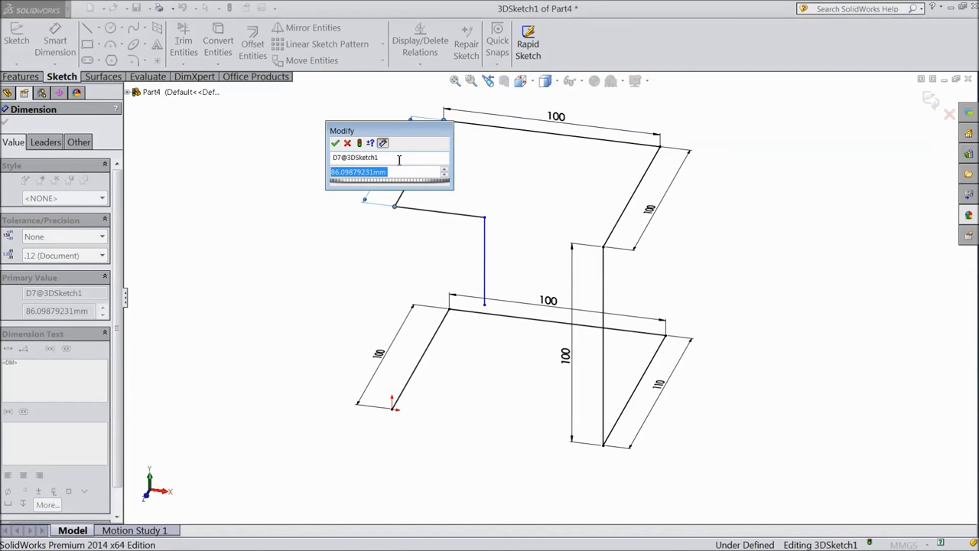
pyautogui.write('90')
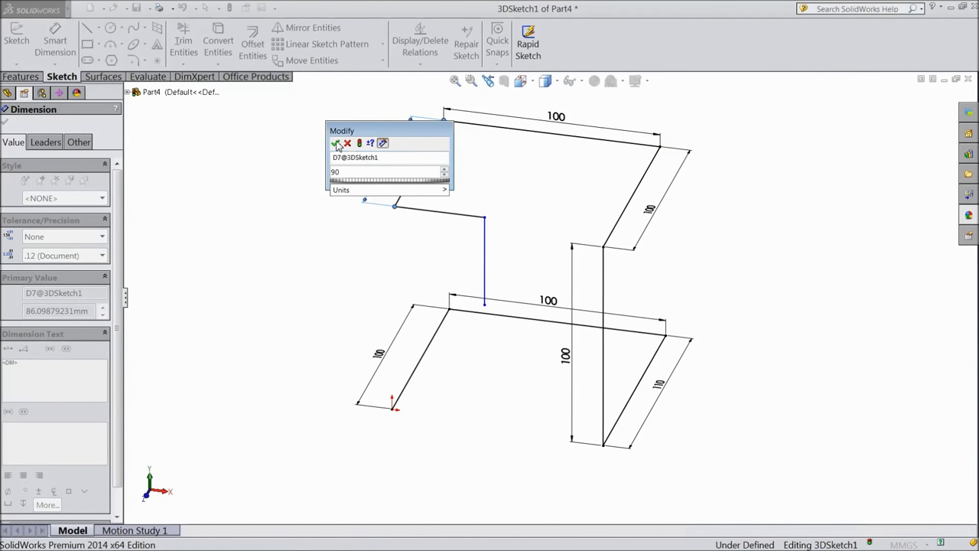
pyautogui.click(336, 144)
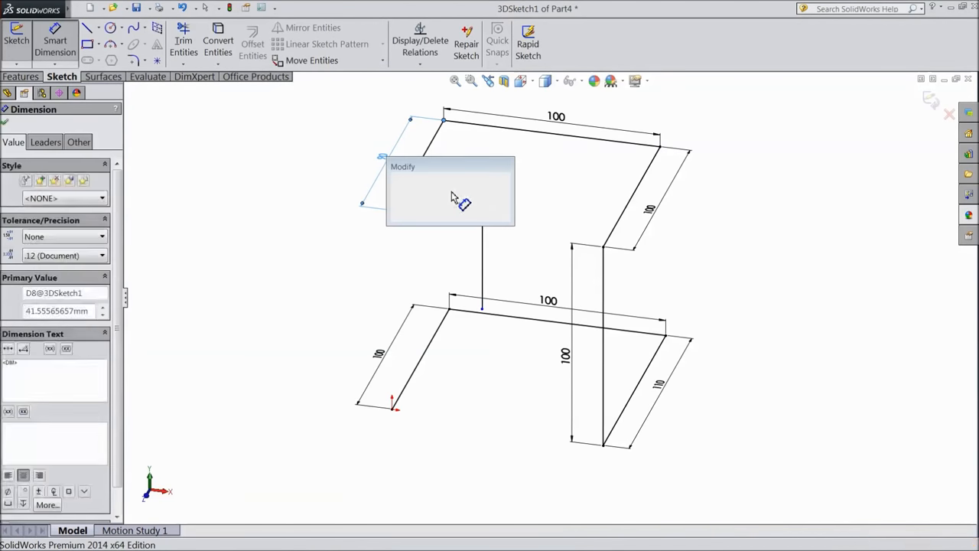
pyautogui.write('50')
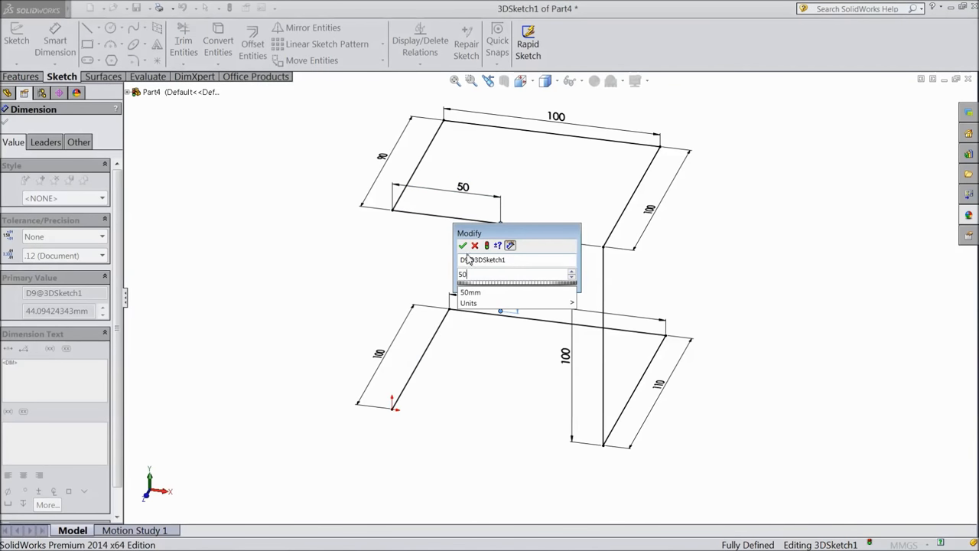
pyautogui.click(463, 245)
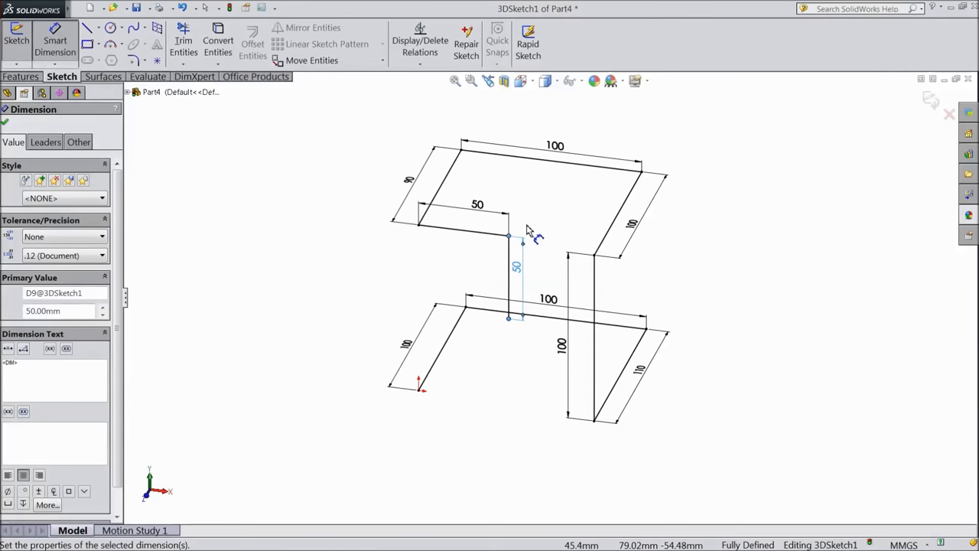
pyautogui.moveTo(135, 63)
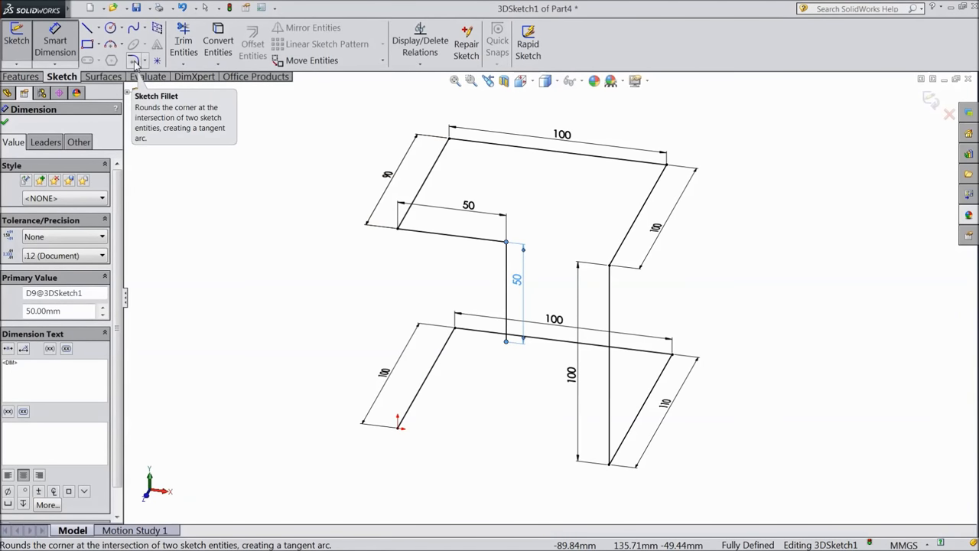
# Step: Add 10 mm sketch fillets to the path's corner vertices
pyautogui.click(133, 61)
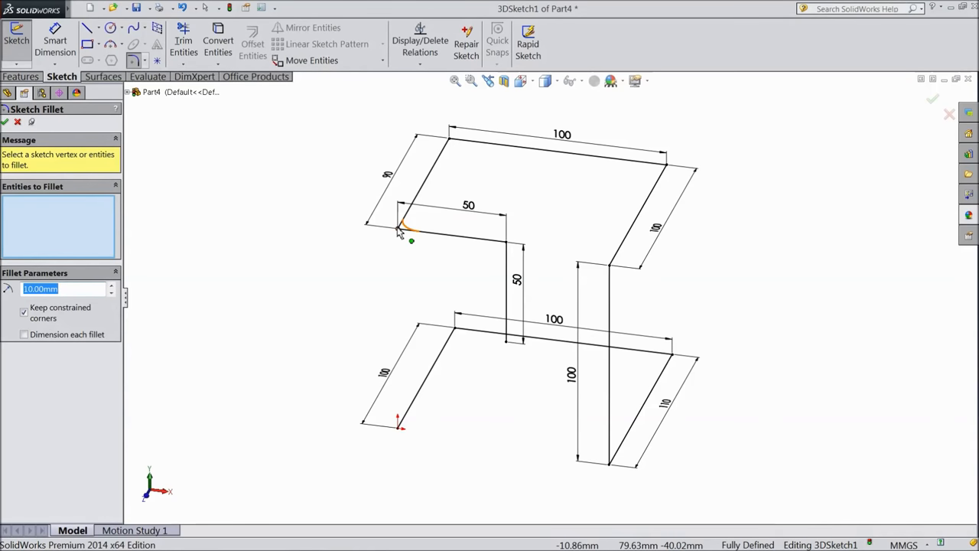
pyautogui.click(456, 144)
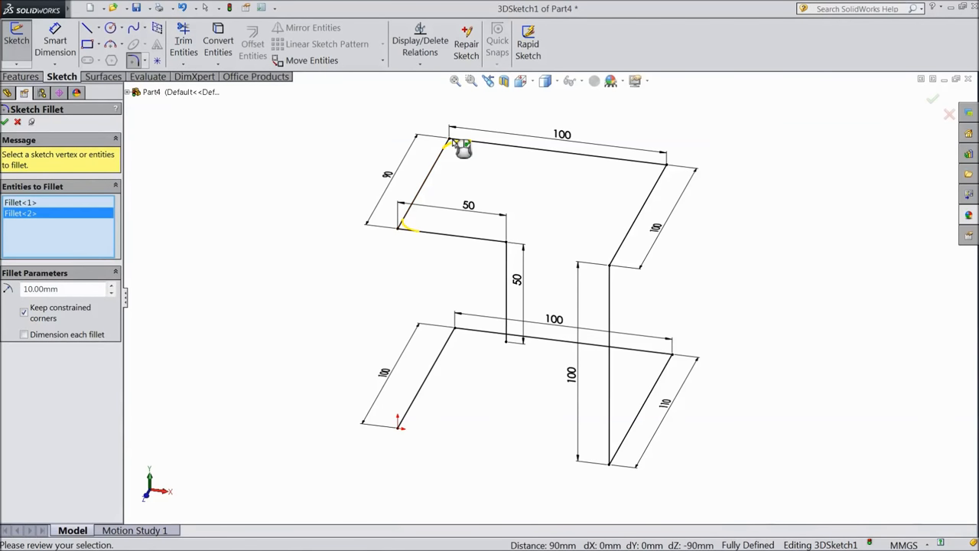
pyautogui.click(618, 266)
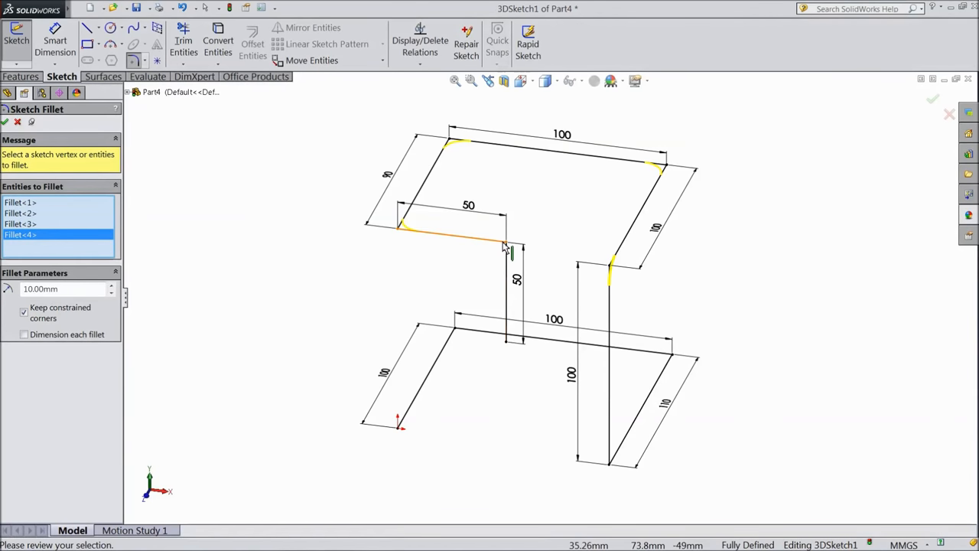
pyautogui.click(457, 333)
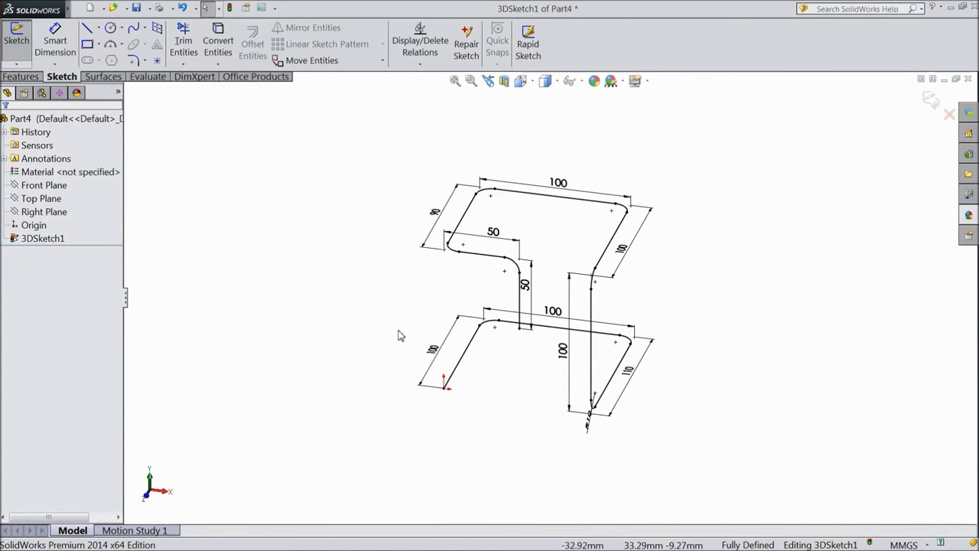
# Step: Exit the 3D sketch and orbit the view to inspect the path
pyautogui.moveTo(401, 336); pyautogui.dragTo(339, 353)
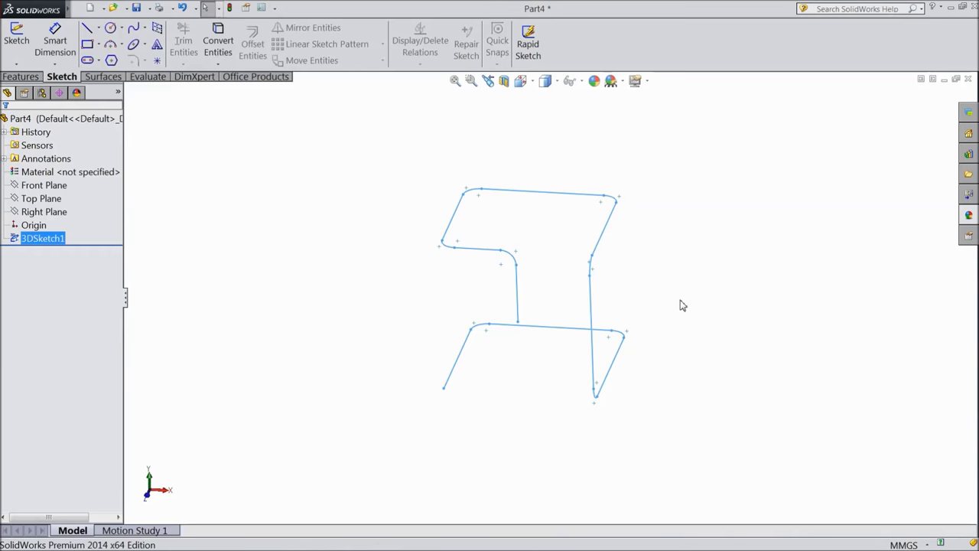
pyautogui.moveTo(683, 305); pyautogui.dragTo(656, 287)
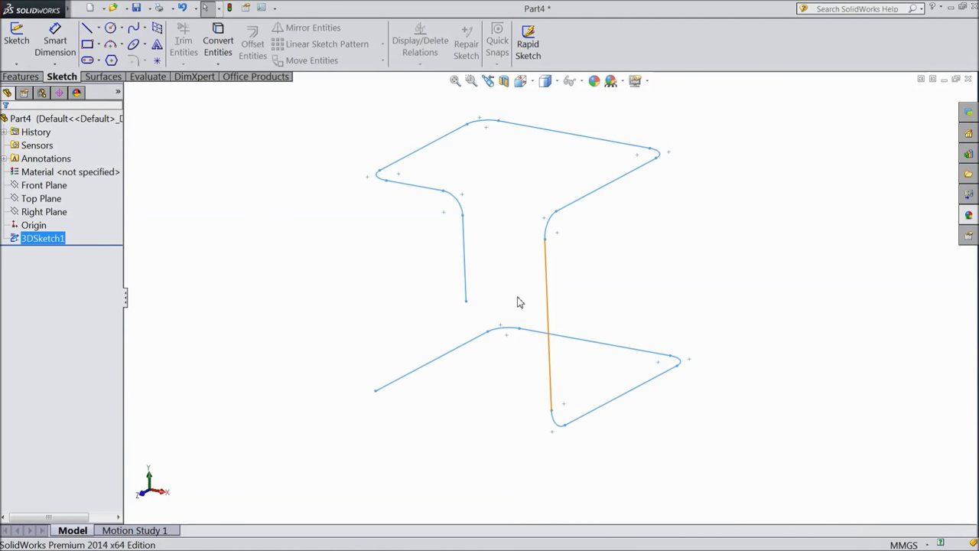
# Step: Create reference plane Plane1 offset 10 mm from the Front Plane
pyautogui.click(43, 211)
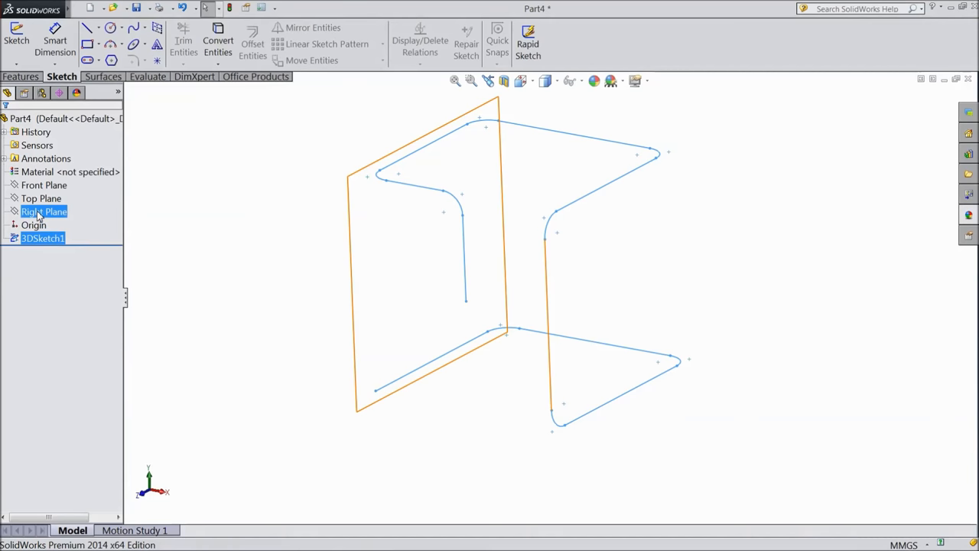
pyautogui.click(43, 185)
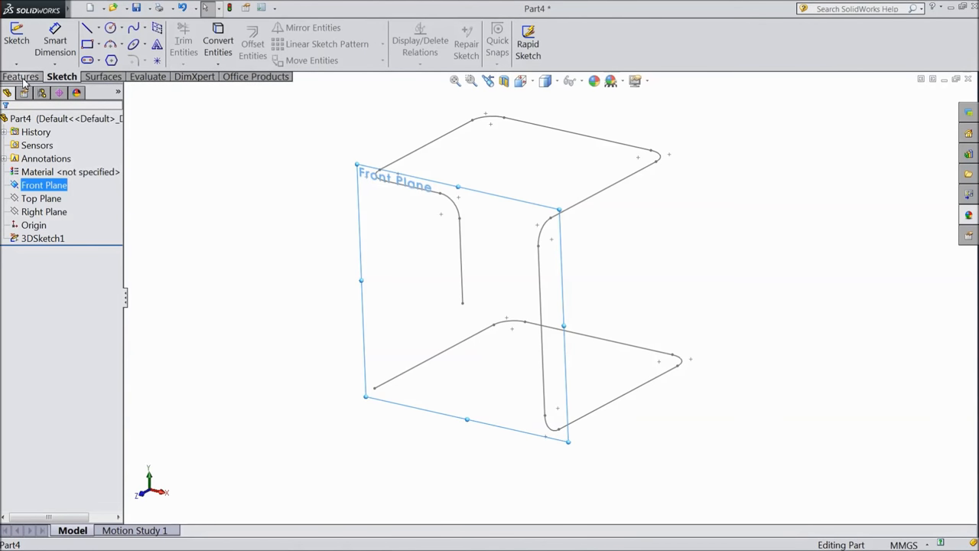
pyautogui.click(21, 76)
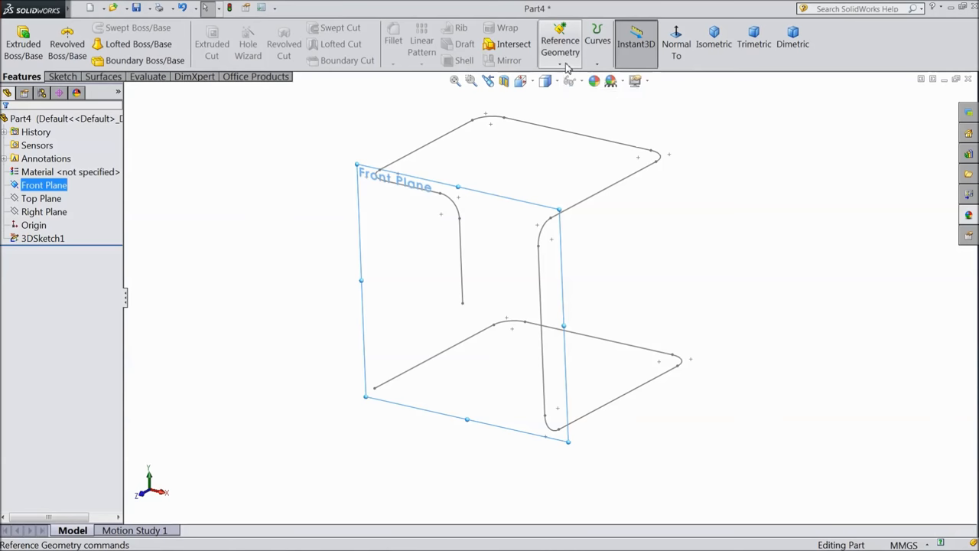
pyautogui.click(560, 39)
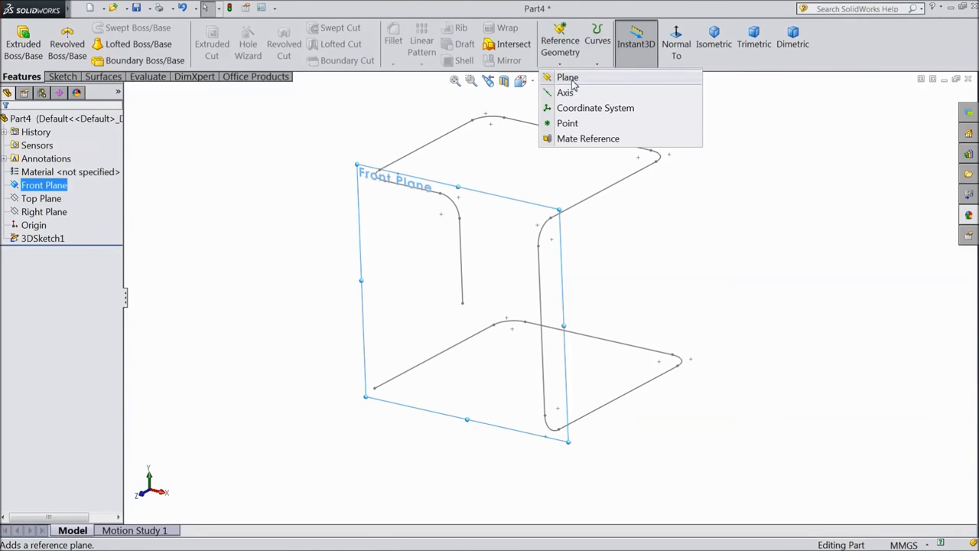
pyautogui.click(568, 77)
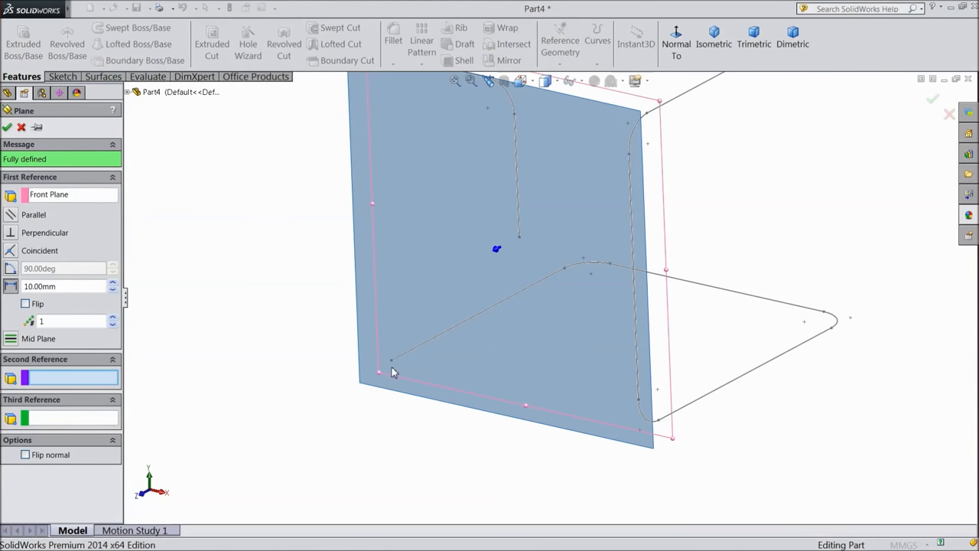
pyautogui.click(392, 361)
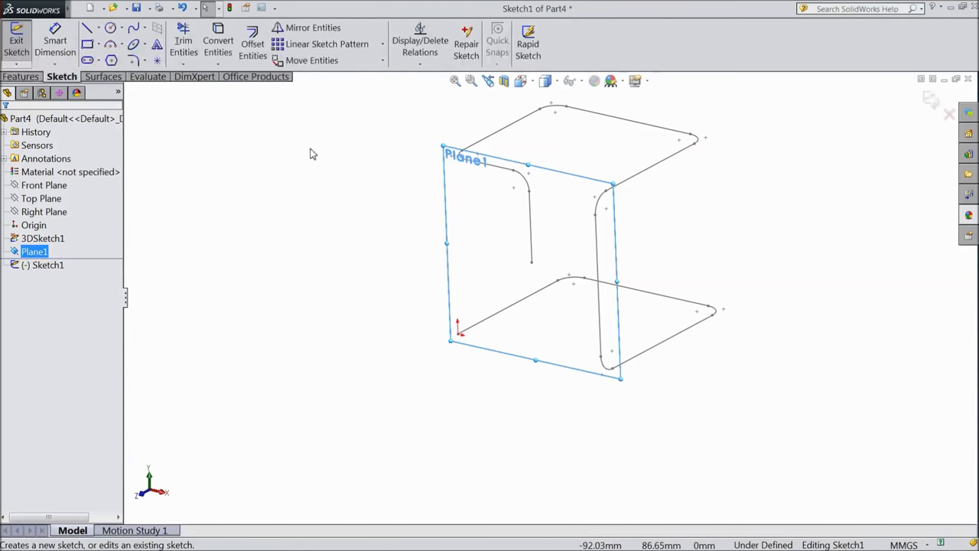
# Step: View Plane1 normal-to, draw a circle, and dimension its diameter to 10 mm
pyautogui.click(21, 76)
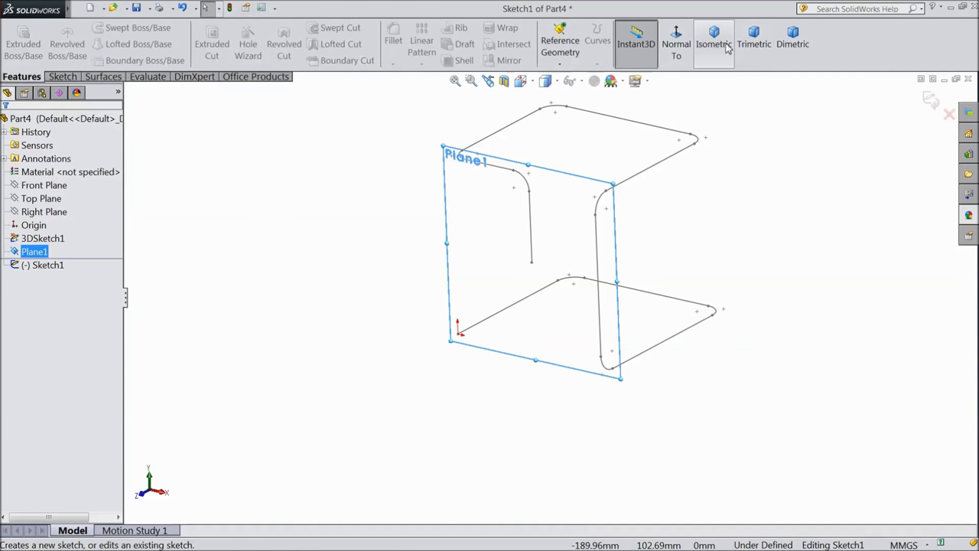
pyautogui.click(676, 44)
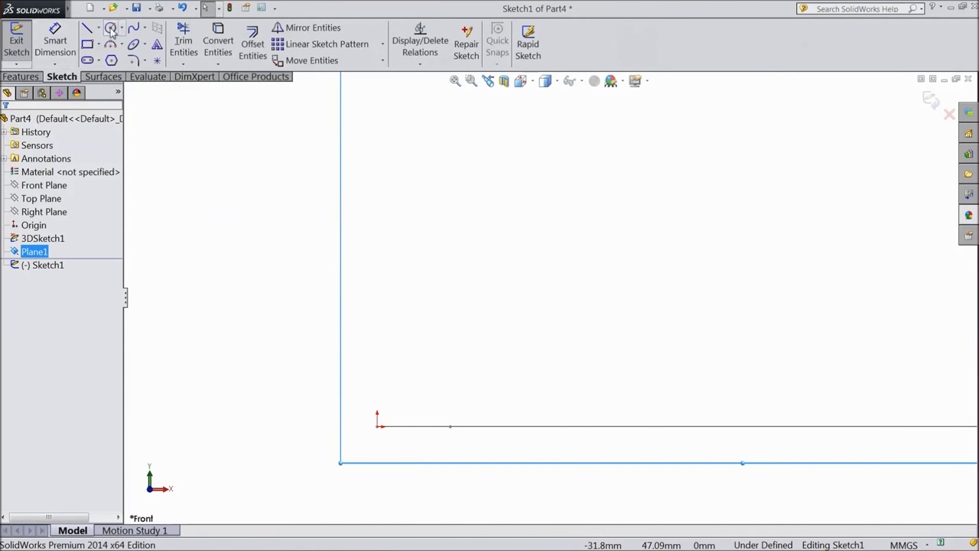
pyautogui.click(110, 28)
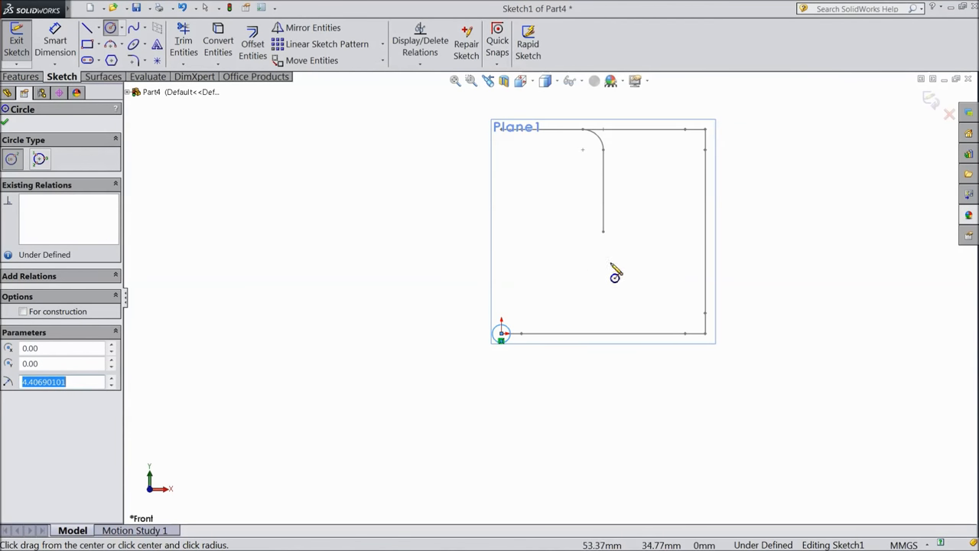
pyautogui.rightClick(616, 274)
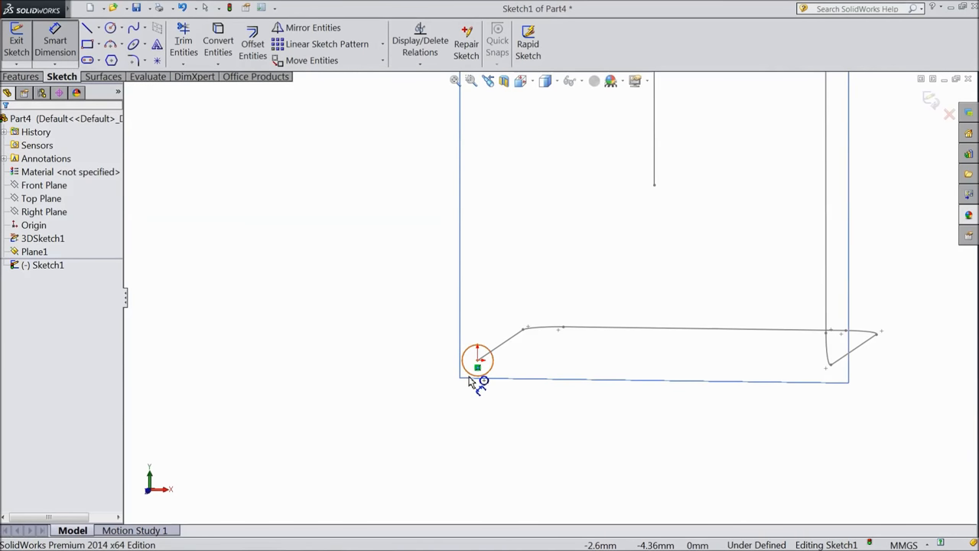
pyautogui.click(478, 360)
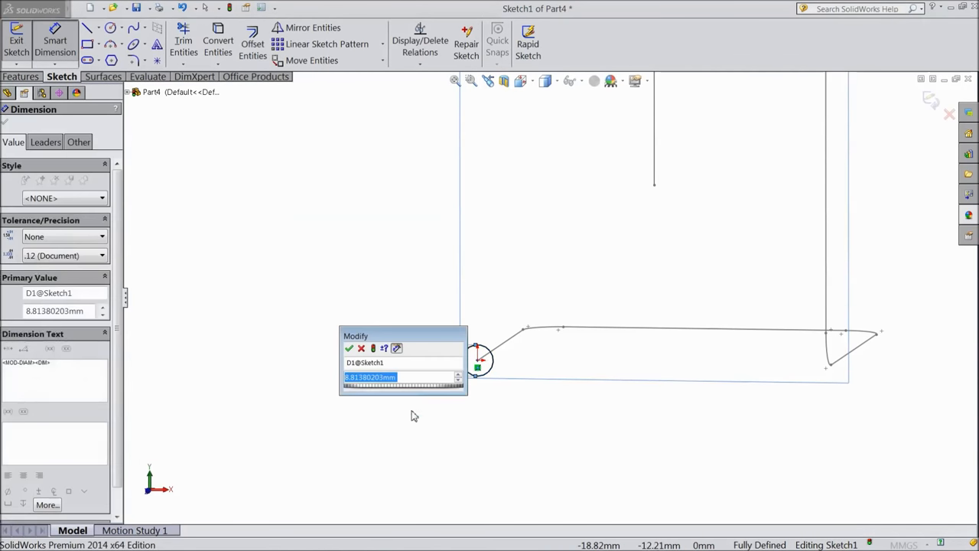
pyautogui.moveTo(415, 444)
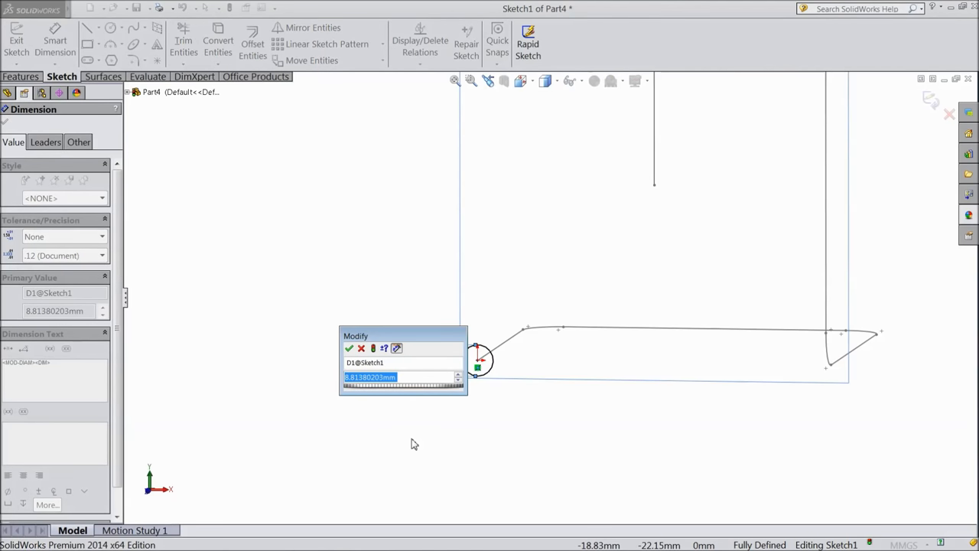
pyautogui.write('10.00mm')
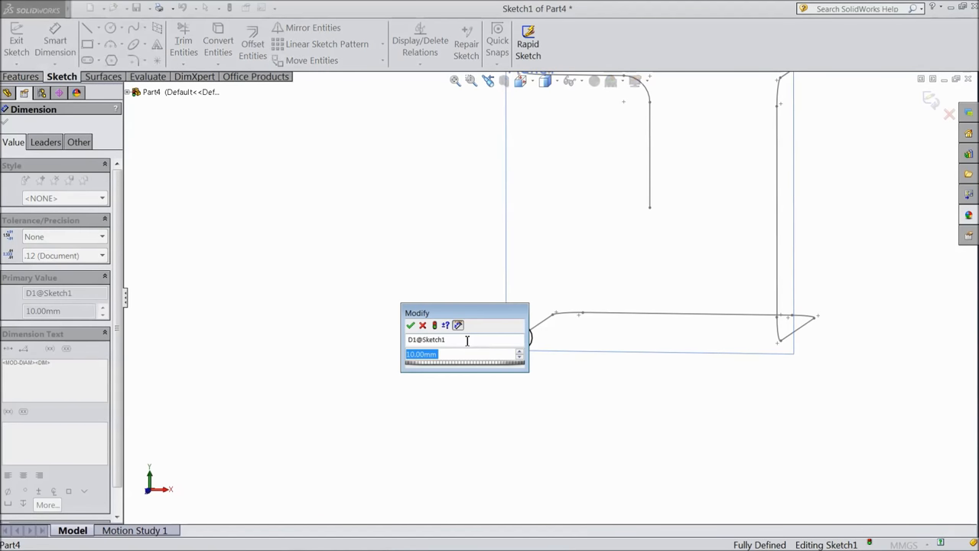
pyautogui.write('15')
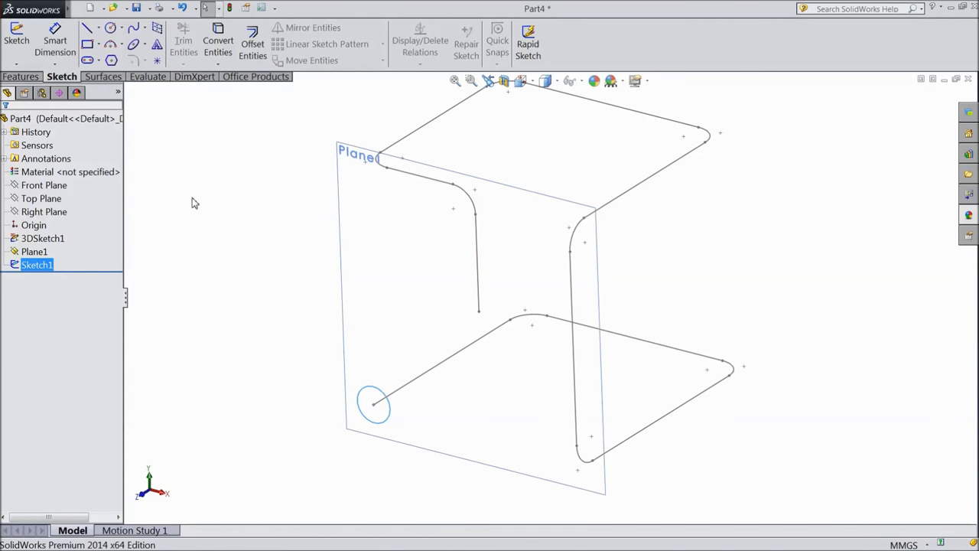
# Step: Sweep Sketch1 along 3DSketch1 as a thin feature with a 1 mm wall
pyautogui.click(20, 75)
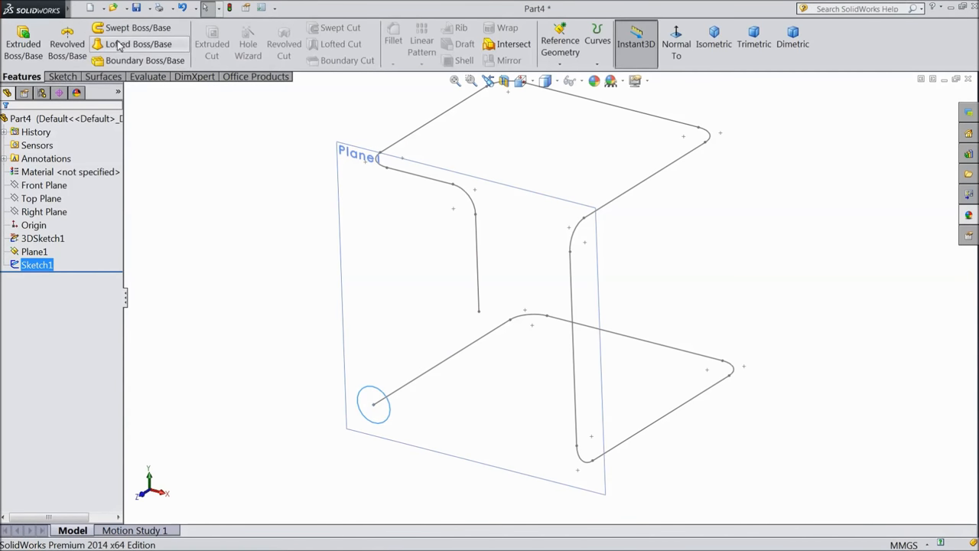
pyautogui.moveTo(138, 29)
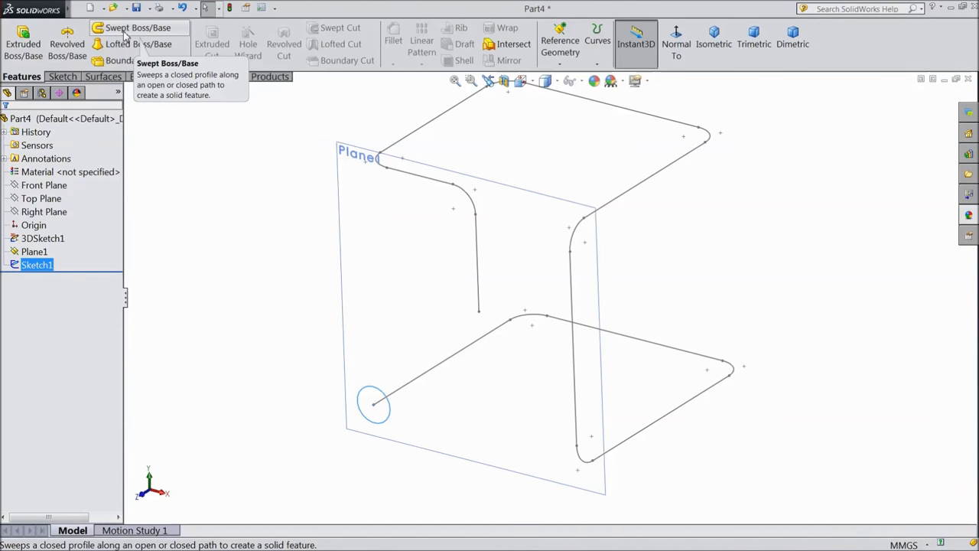
pyautogui.click(138, 27)
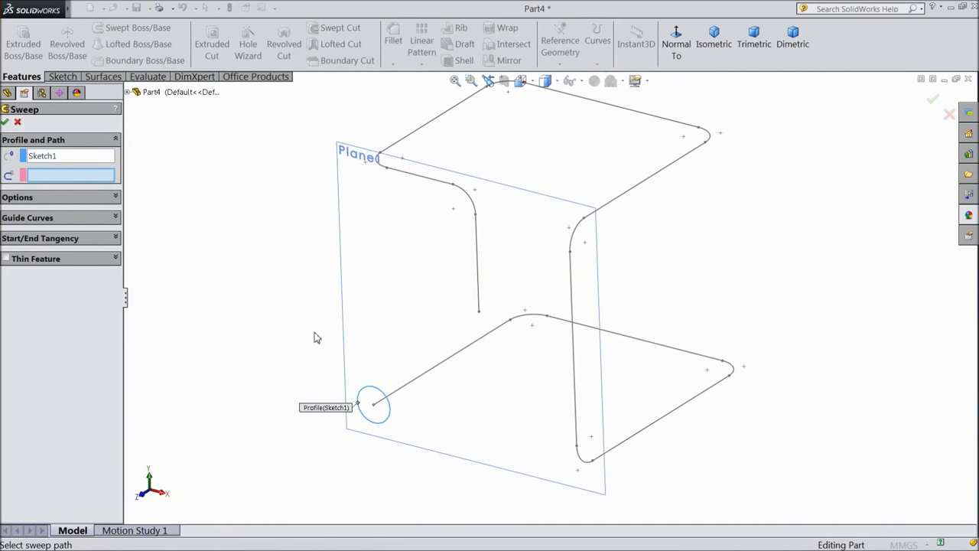
pyautogui.click(413, 394)
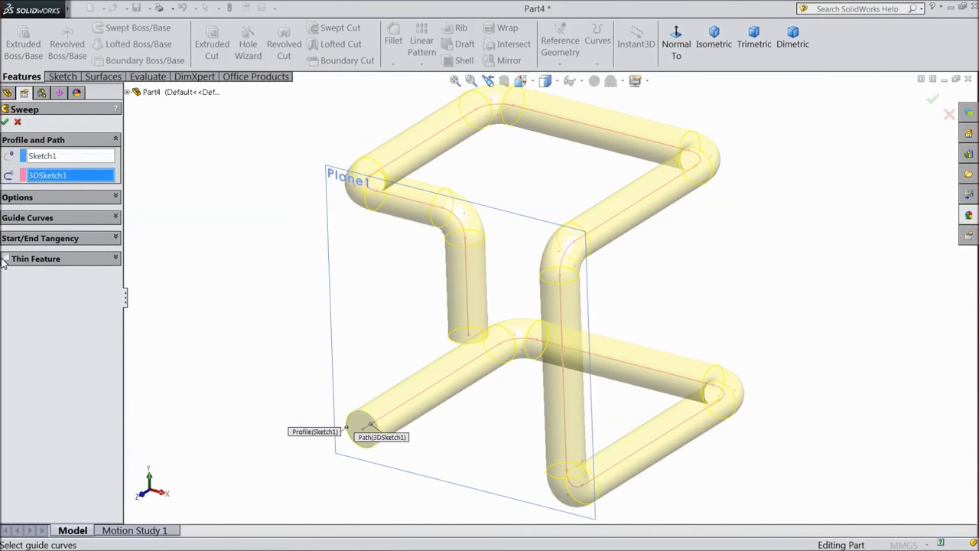
pyautogui.click(6, 258)
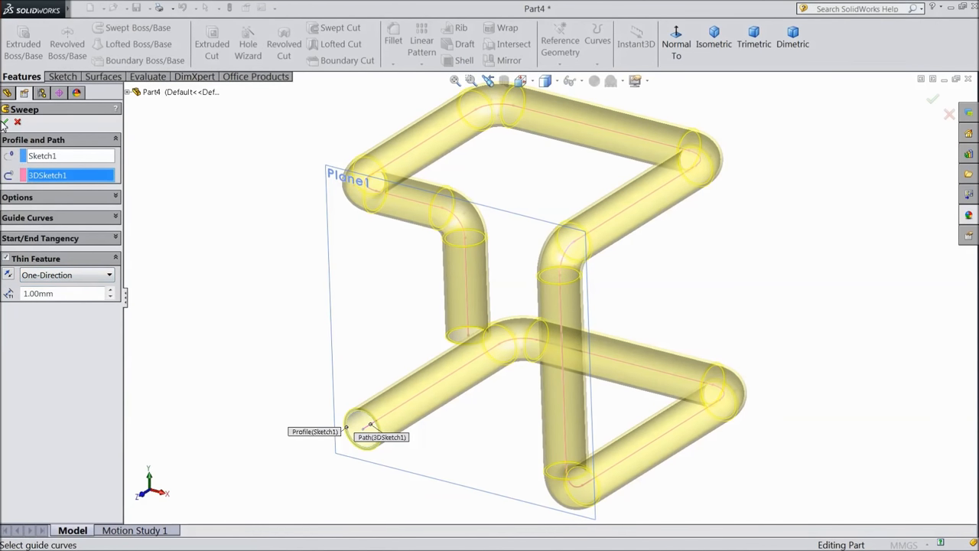
pyautogui.click(933, 99)
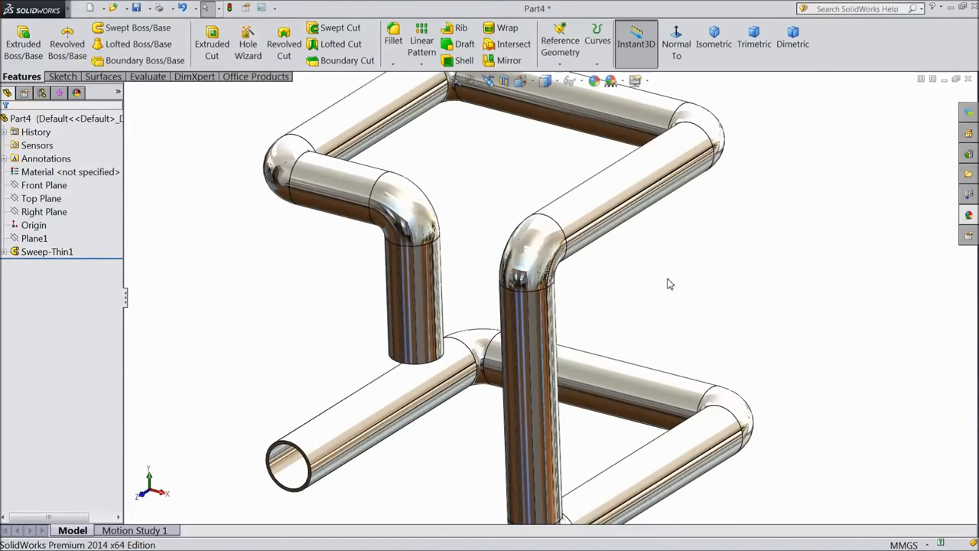
pyautogui.moveTo(670, 284); pyautogui.dragTo(682, 254)
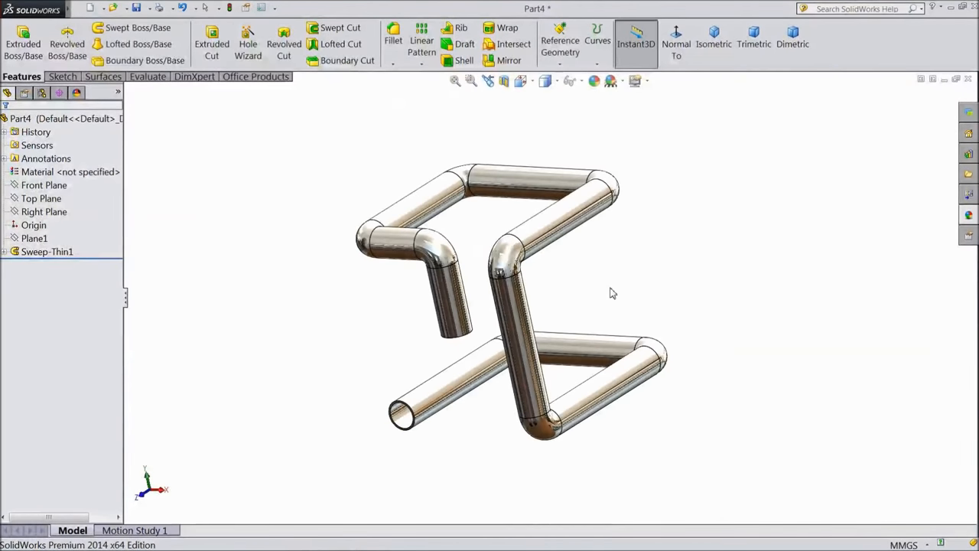
pyautogui.moveTo(612, 293); pyautogui.dragTo(573, 302)
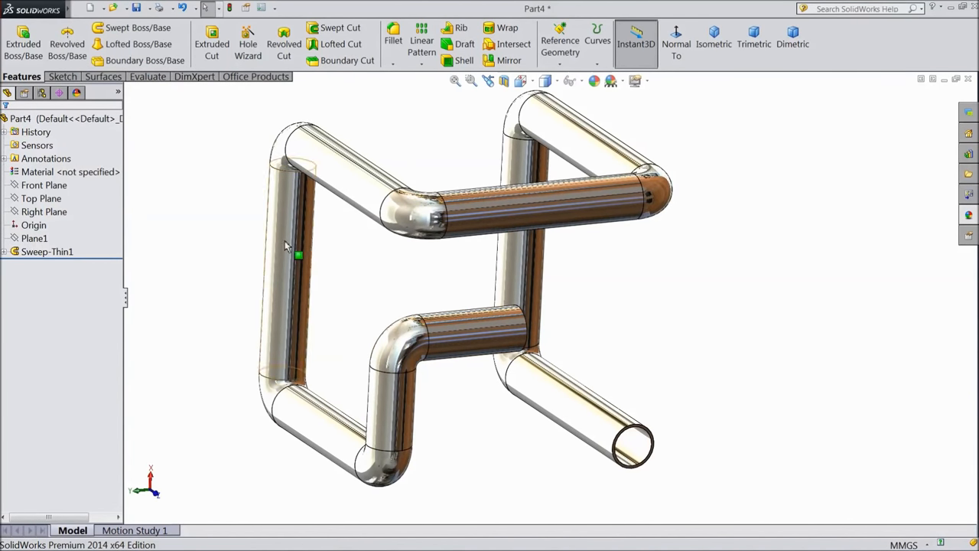
# Step: Apply the Metal > Steel appearance to the Sweep-Thin1 pipe
pyautogui.click(47, 252)
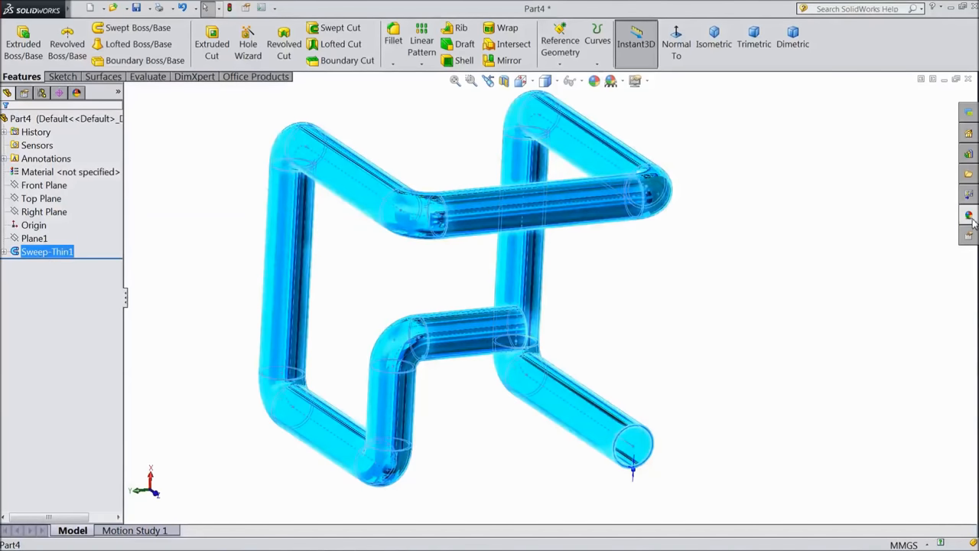
pyautogui.click(968, 215)
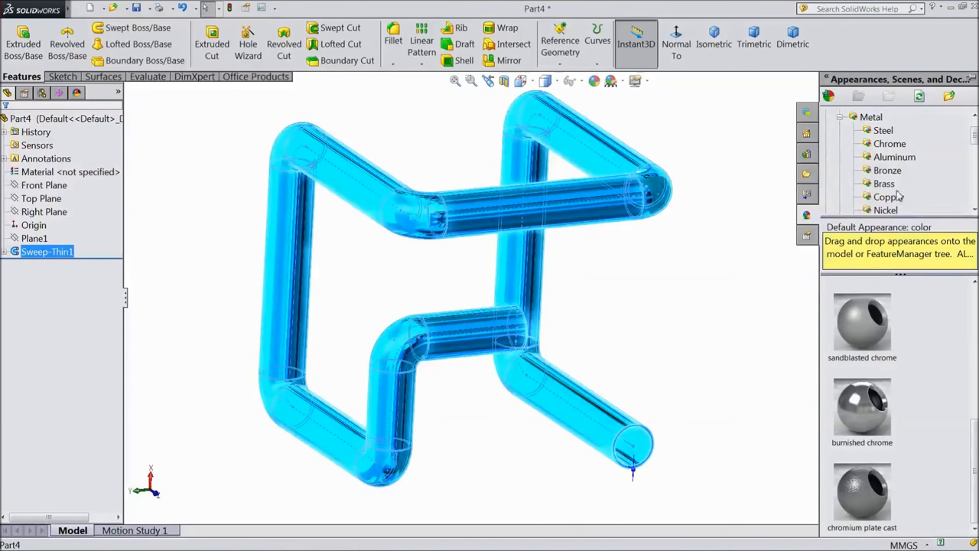
pyautogui.click(884, 130)
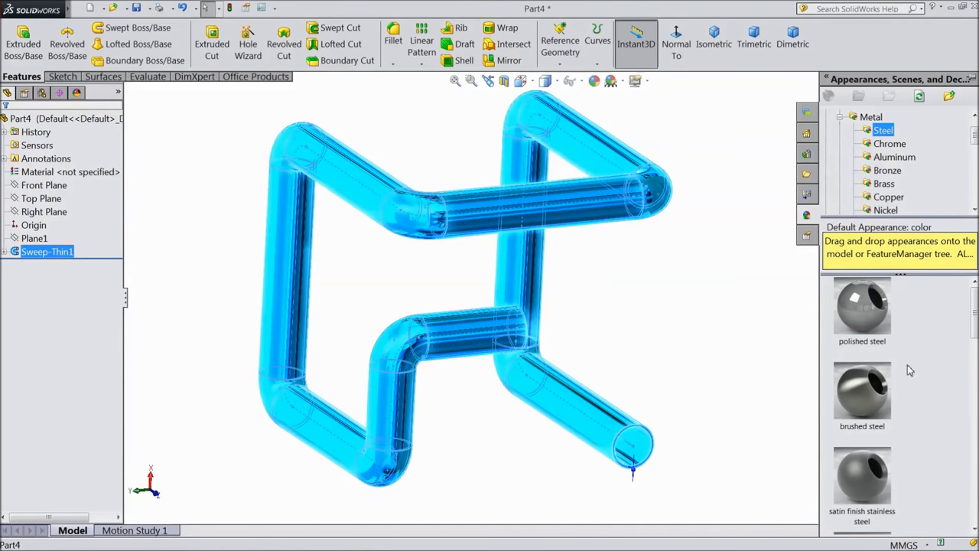
pyautogui.scroll(-3)
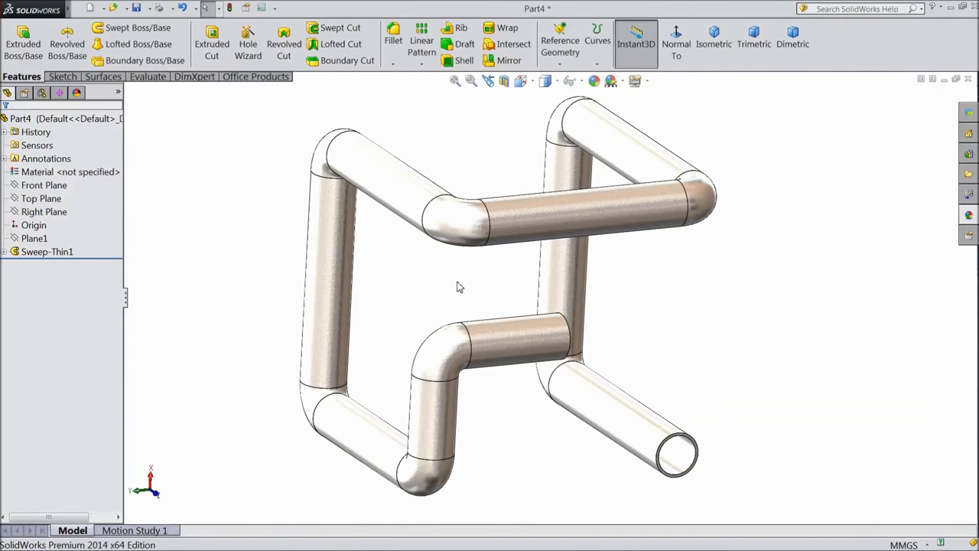
pyautogui.click(594, 80)
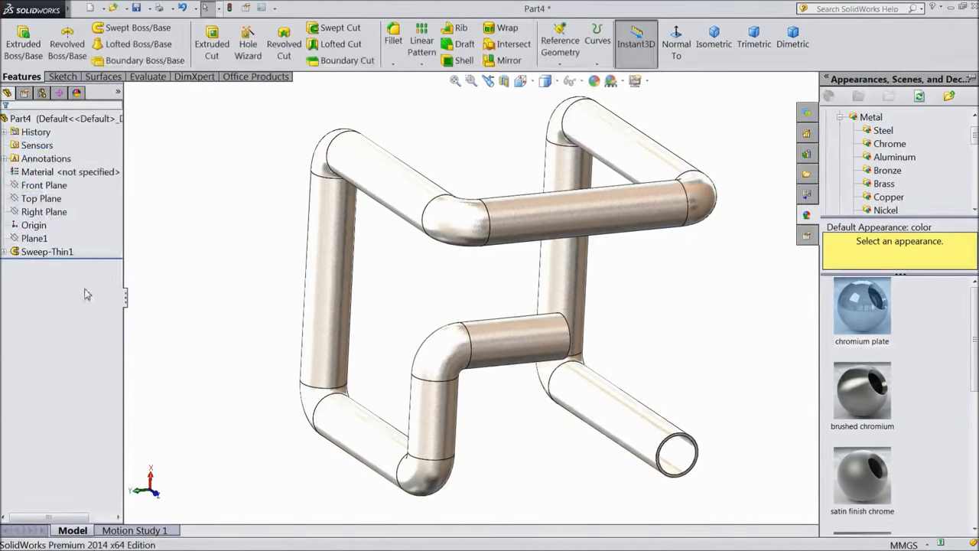
pyautogui.click(48, 252)
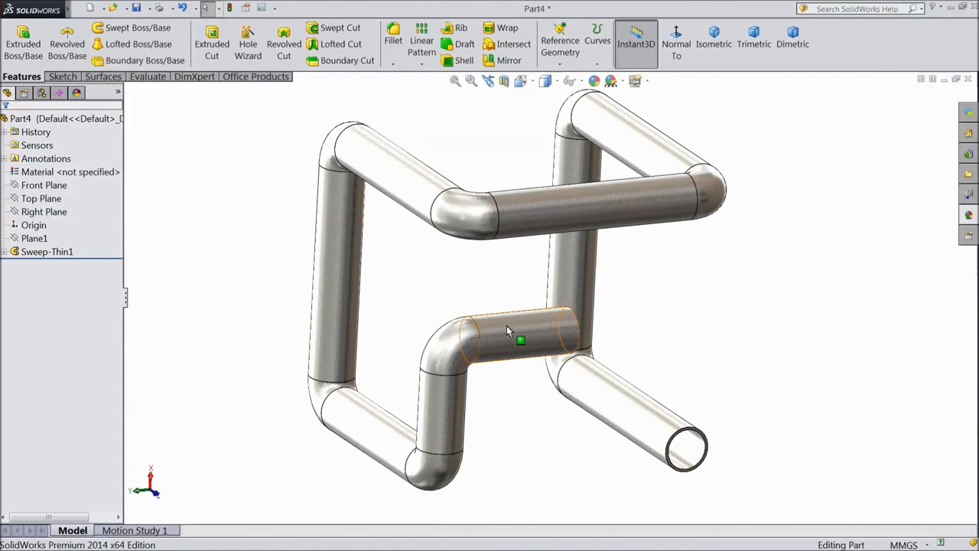
pyautogui.moveTo(509, 333); pyautogui.dragTo(704, 298)
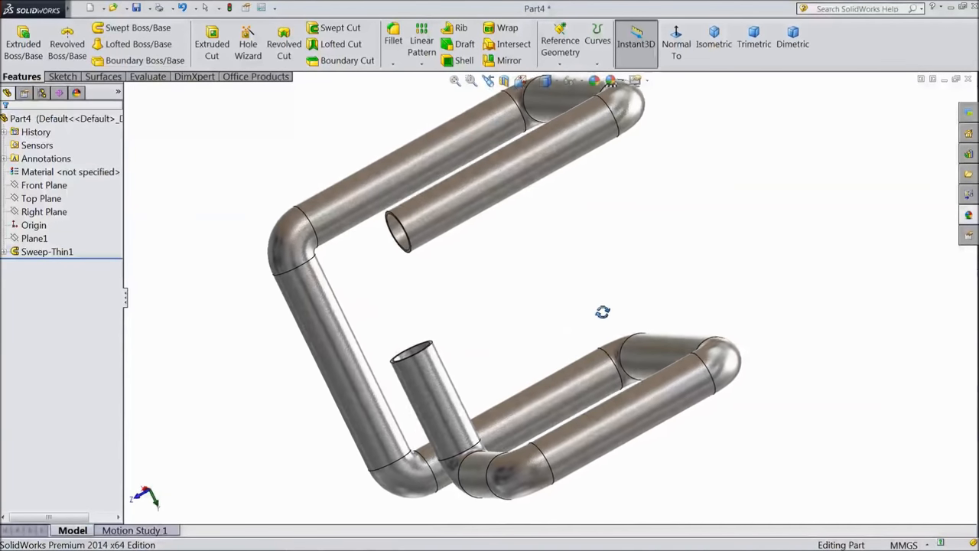
pyautogui.moveTo(603, 312); pyautogui.dragTo(707, 328)
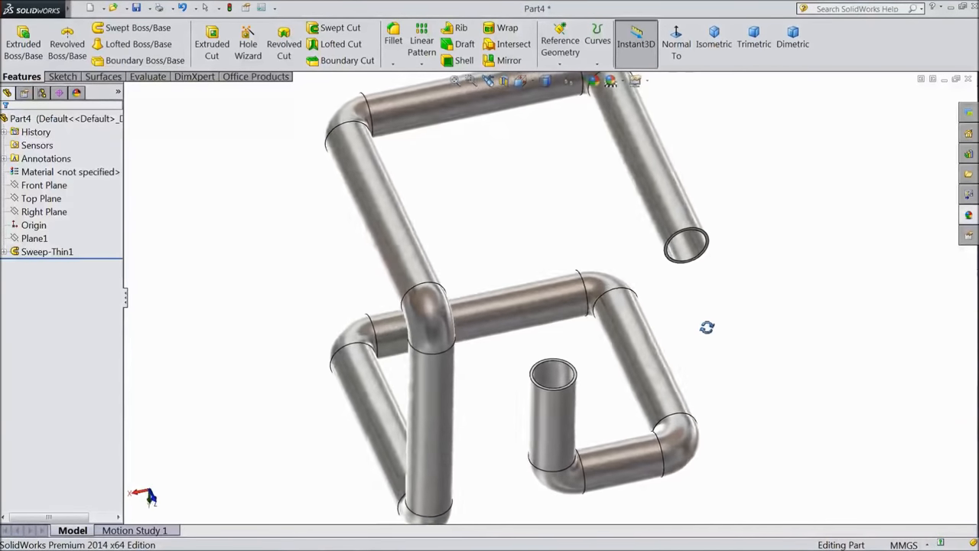